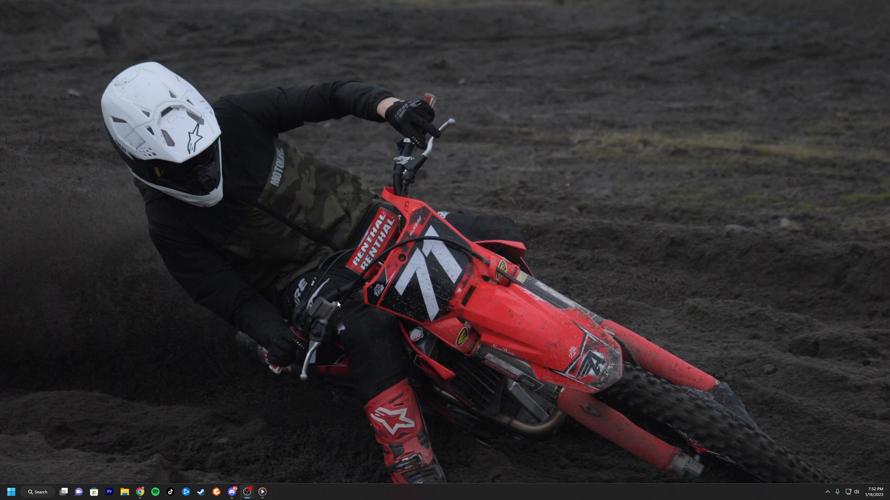
pyautogui.moveTo(209, 362)
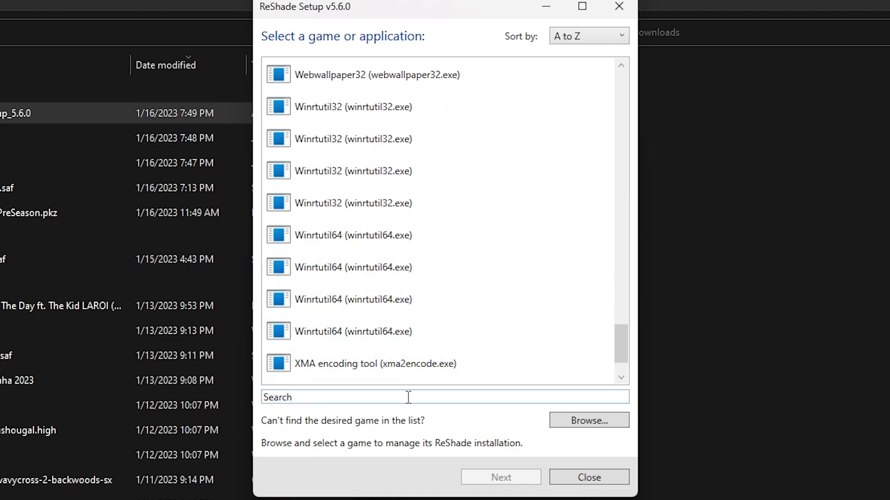
# Browse to C:\Program Files (x86)\MX Simulator and pick mx.exe as the target game
pyautogui.click(589, 421)
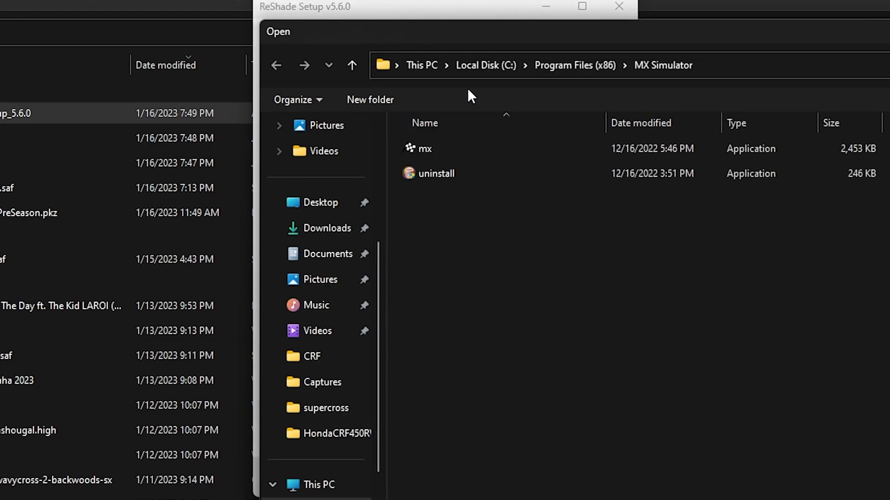
pyautogui.click(511, 65)
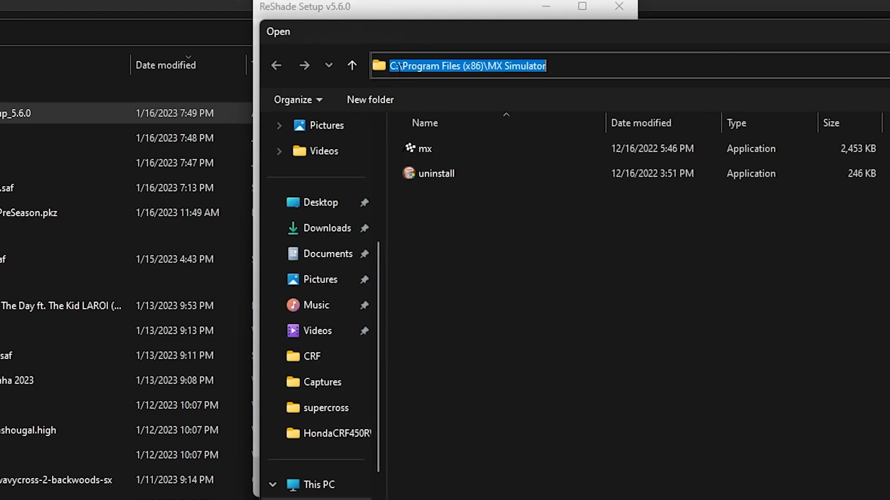
pyautogui.click(441, 148)
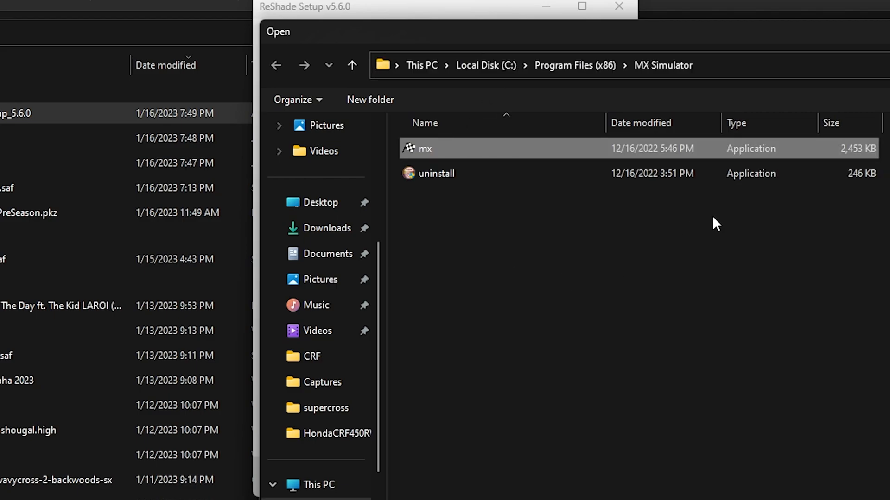
pyautogui.doubleClick(421, 148)
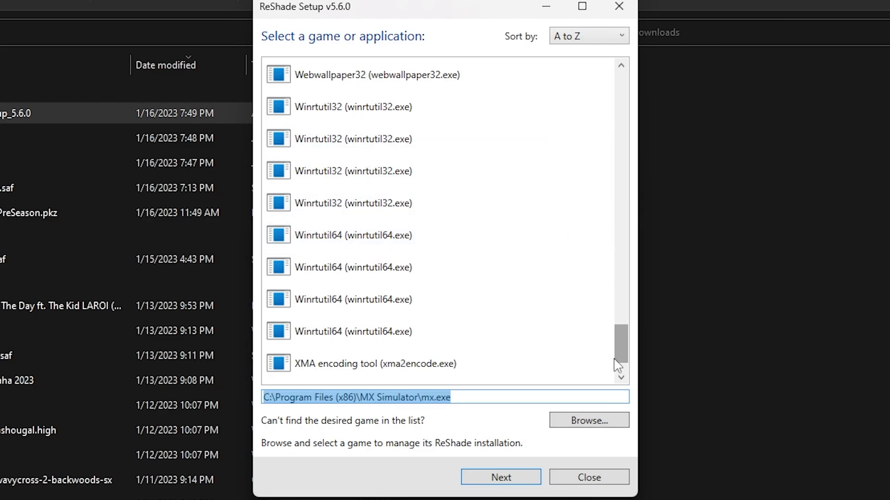
# Continue past game selection and confirm OpenGL as MX Simulator's rendering API
pyautogui.click(500, 477)
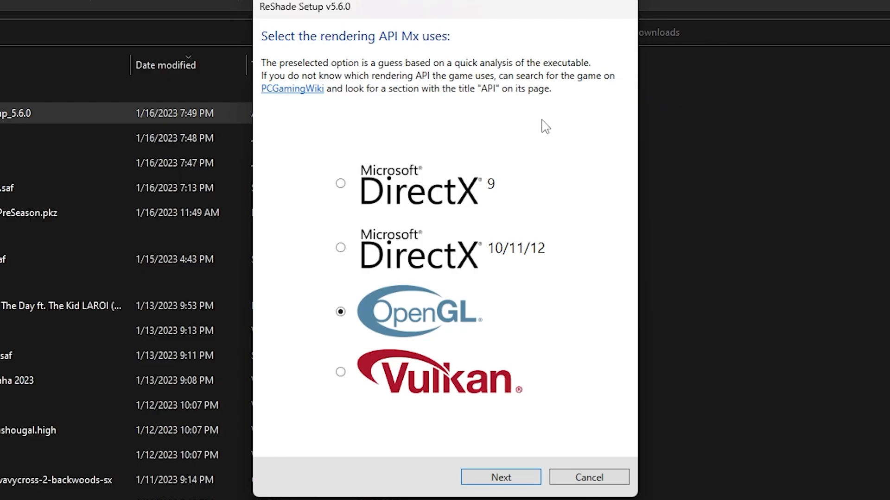
pyautogui.moveTo(464, 298)
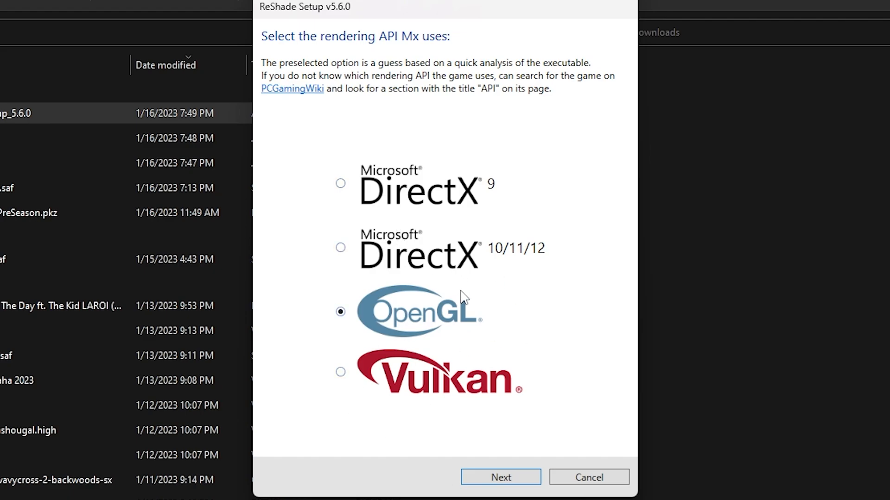
pyautogui.moveTo(380, 109)
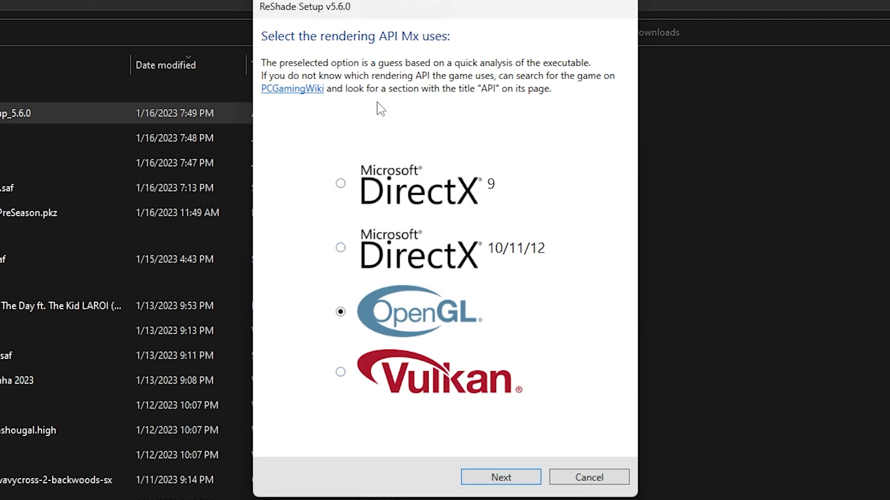
pyautogui.click(500, 477)
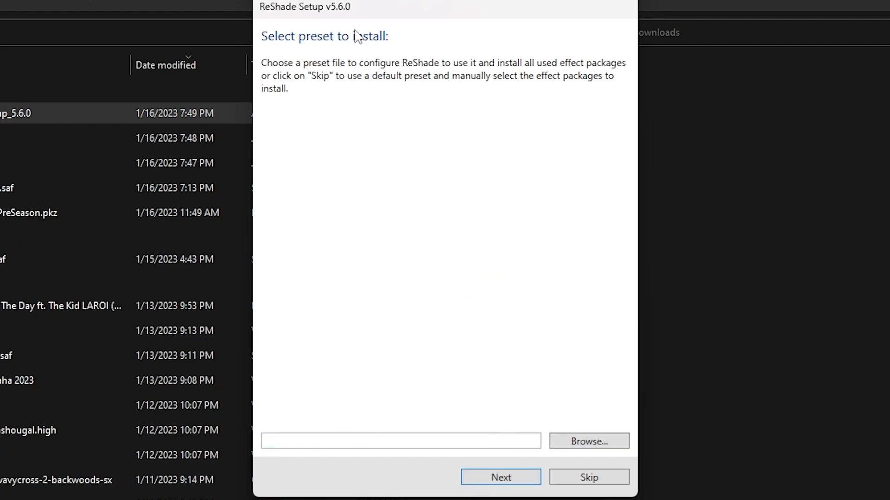
pyautogui.moveTo(454, 129)
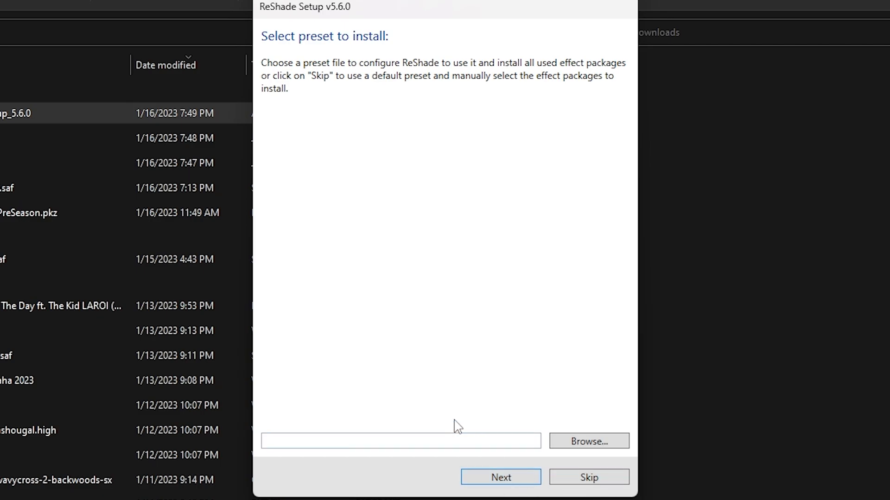
pyautogui.moveTo(500, 477)
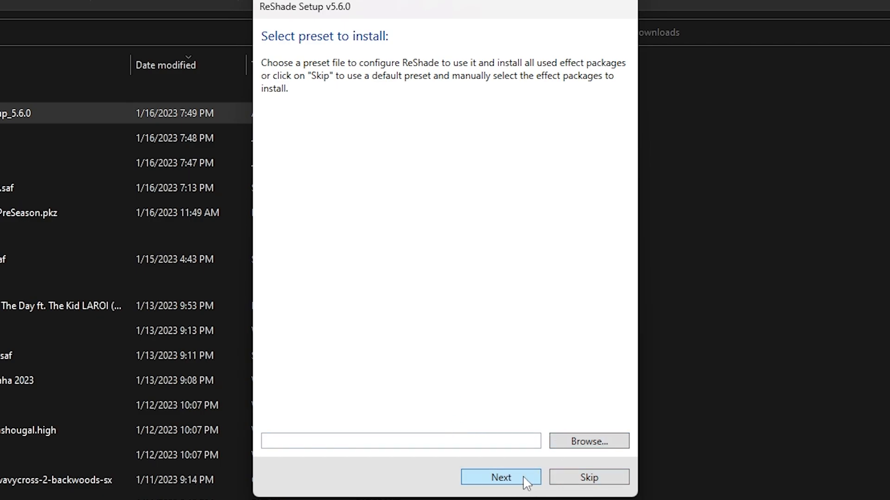
# Skip supplying a preset file, leaving the preset field empty
pyautogui.click(500, 477)
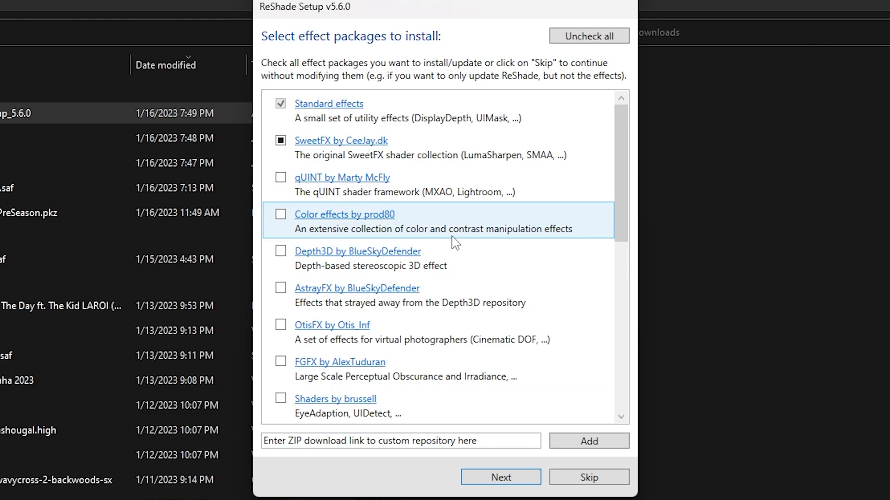
# Check all effect packages, not just Standard effects and SweetFX, and install them
pyautogui.click(588, 35)
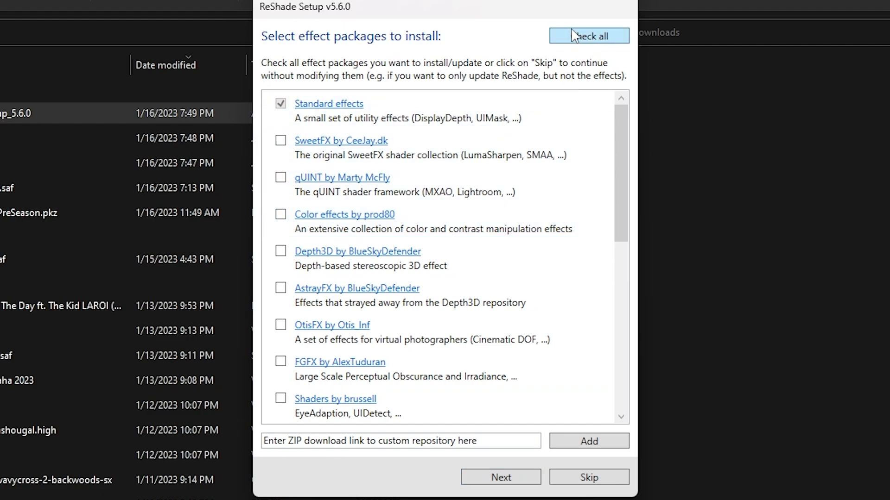
pyautogui.click(589, 35)
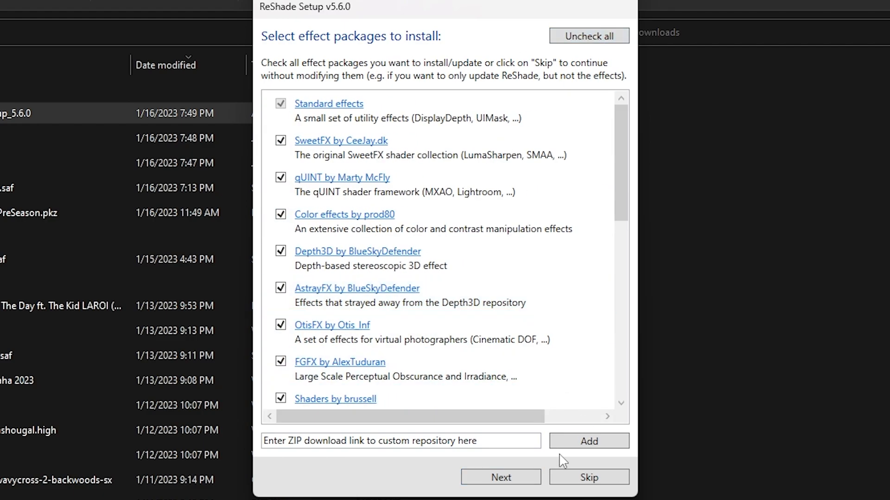
pyautogui.click(501, 477)
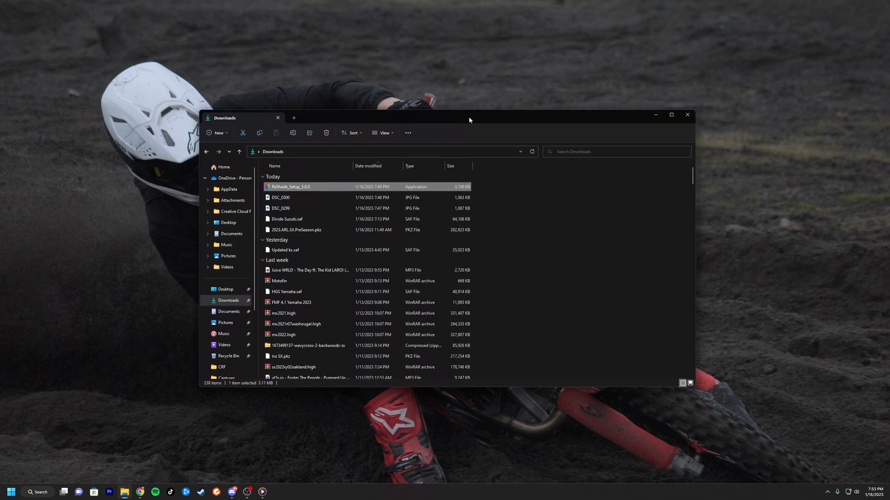
# Move MurrayFilmos_HDR.ini into the MX Simulator folder, then open ReShade's overlay and skip the tutorial
pyautogui.moveTo(469, 117); pyautogui.dragTo(356, 123)
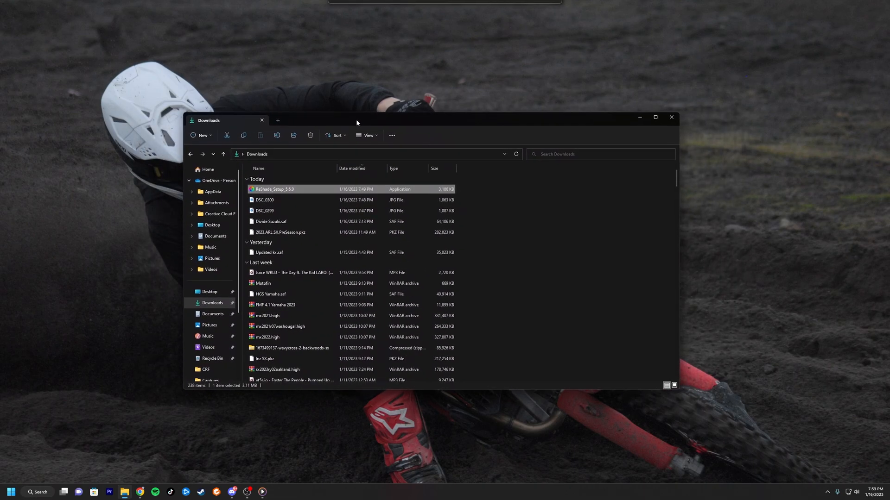
pyautogui.rightClick(362, 332)
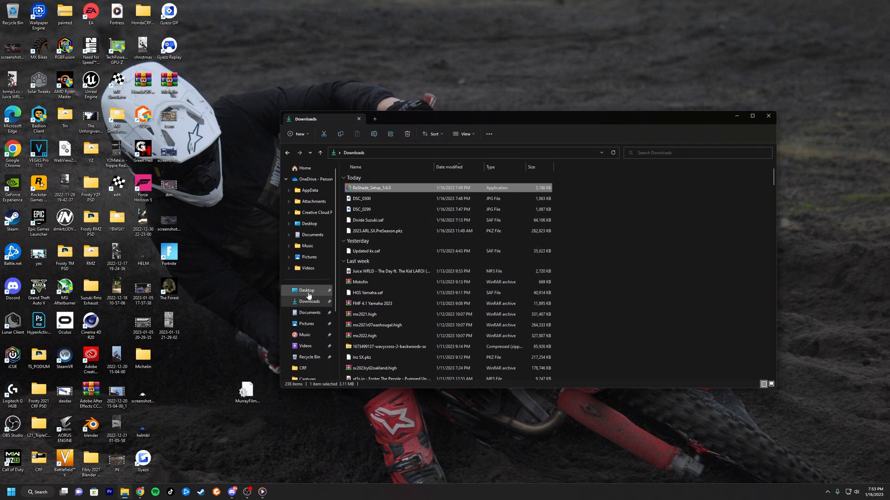
pyautogui.click(305, 357)
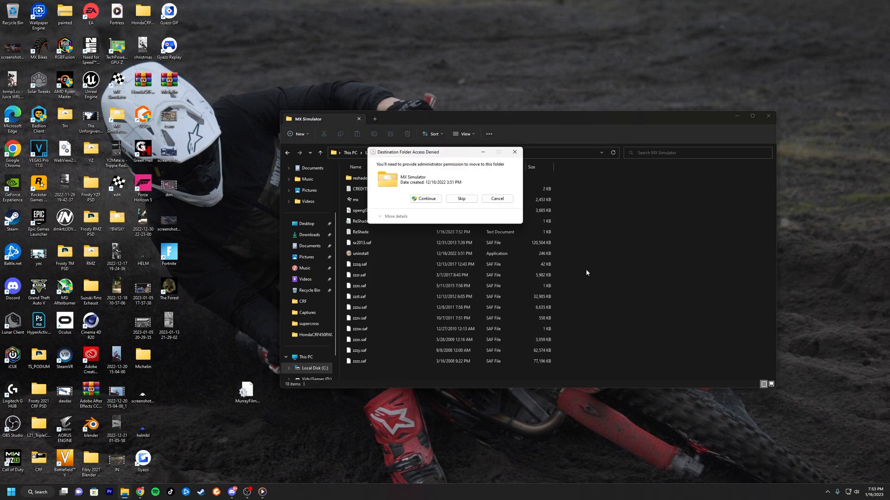
pyautogui.click(425, 199)
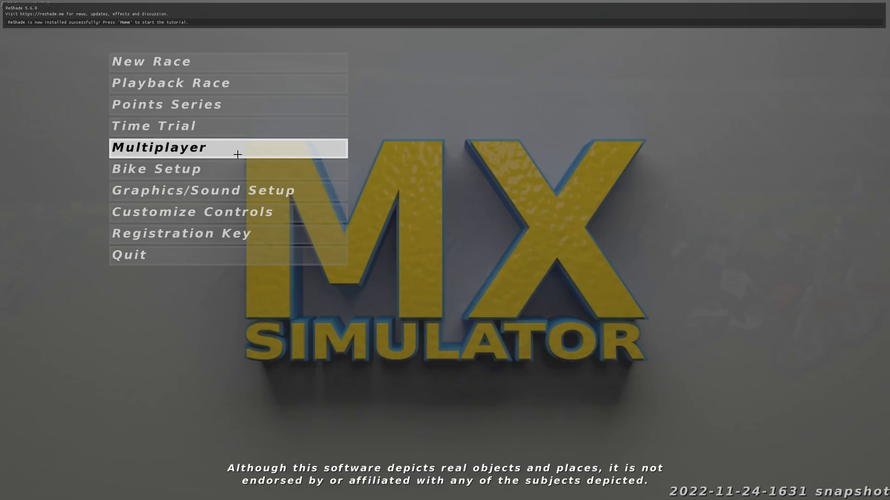
pyautogui.press('Home')
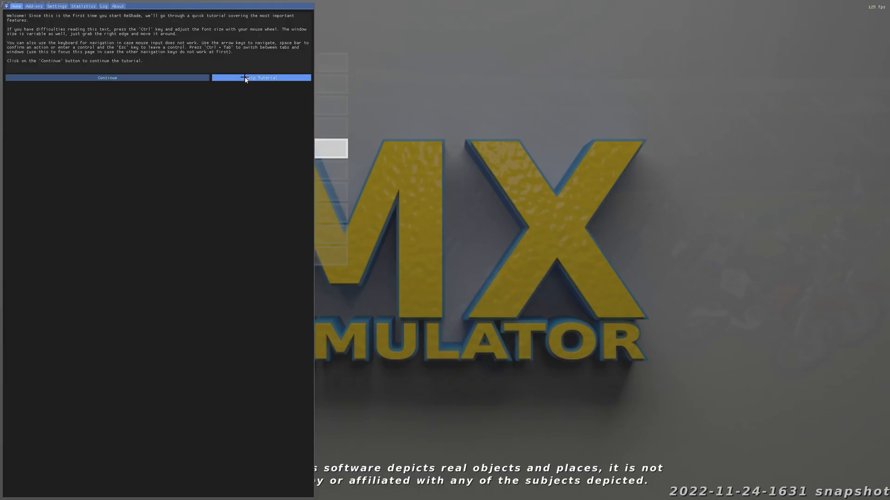
pyautogui.click(261, 78)
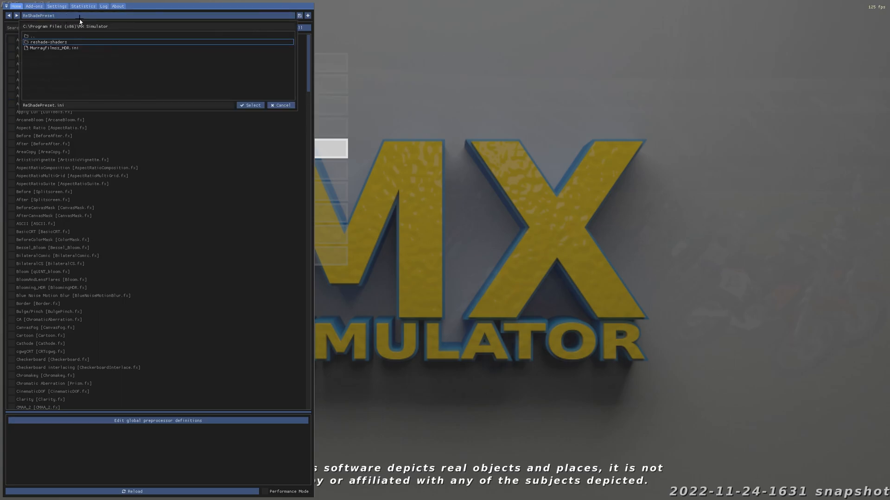
# Select MurrayFilmos_HDR from the ReShade preset list in the game folder
pyautogui.click(48, 42)
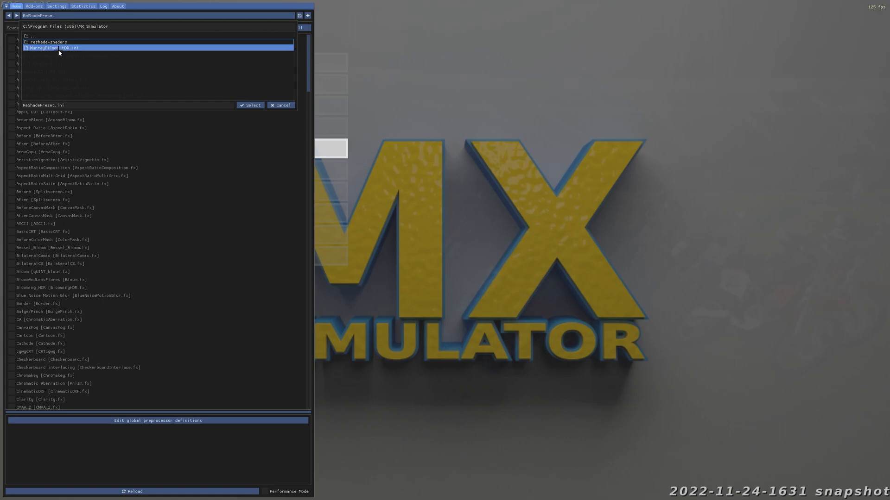
pyautogui.click(251, 105)
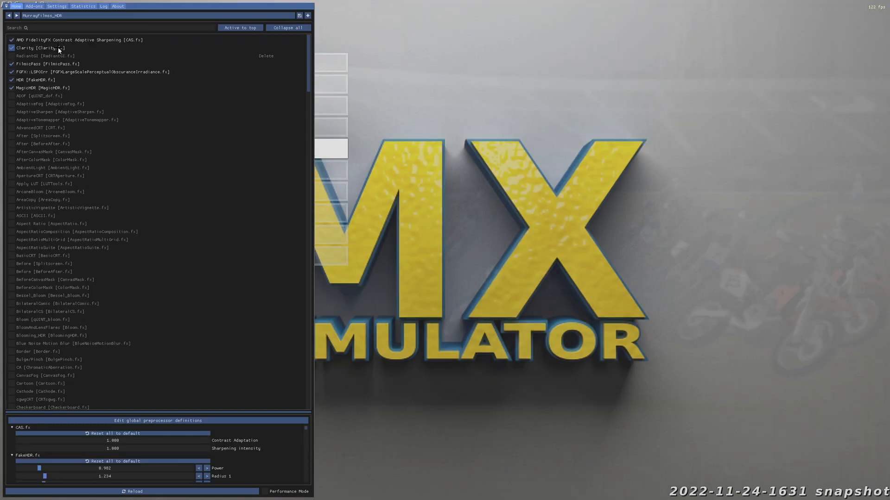